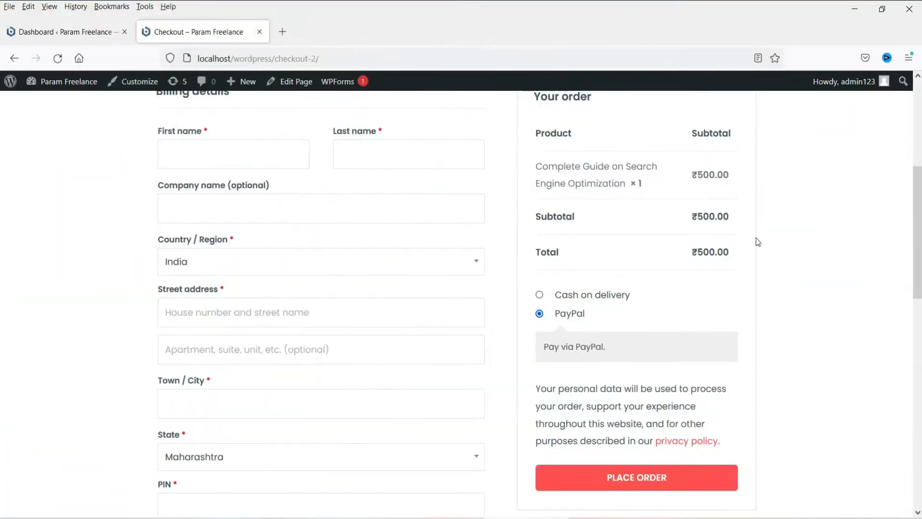
mouse_move(821, 298)
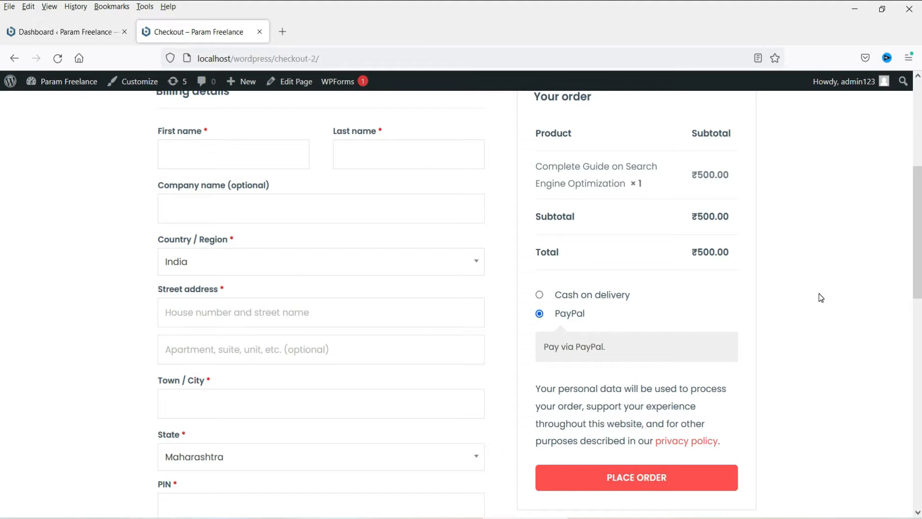
Step: Go to the Plugins > Add New page
click(636, 477)
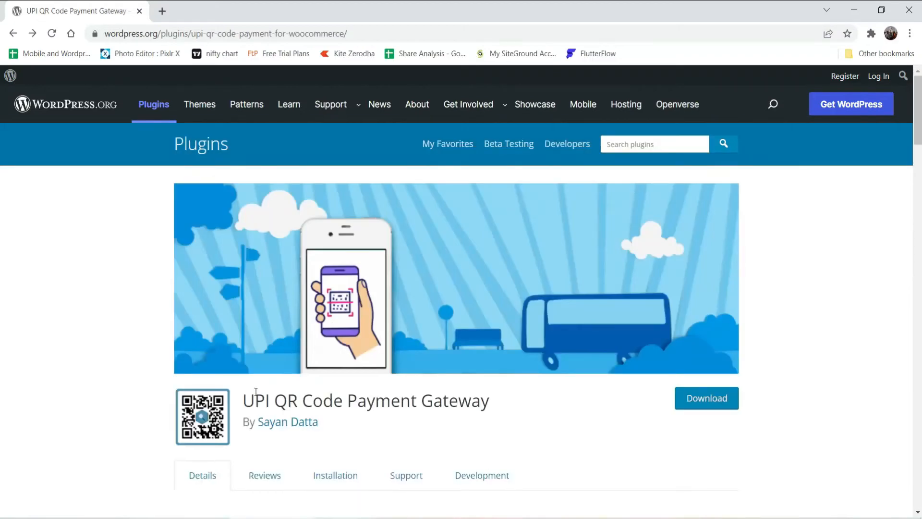
mouse_move(117, 343)
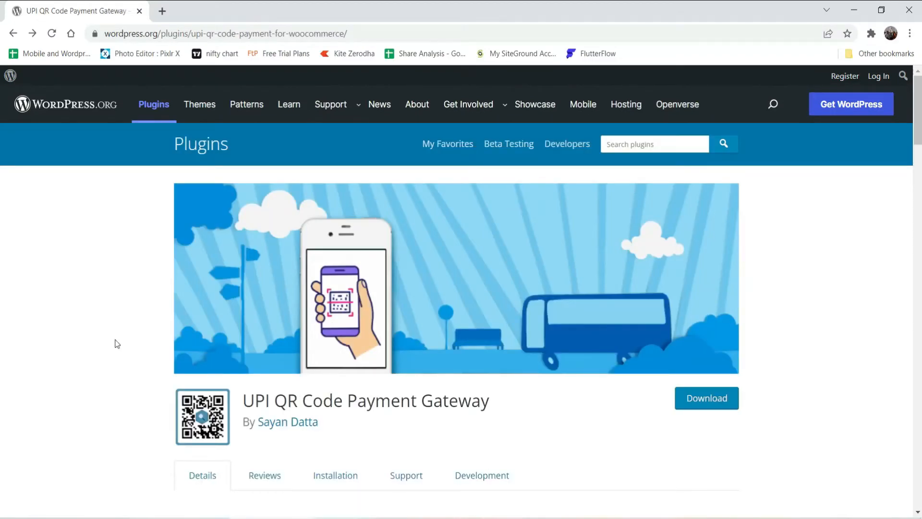
scroll(down, 3)
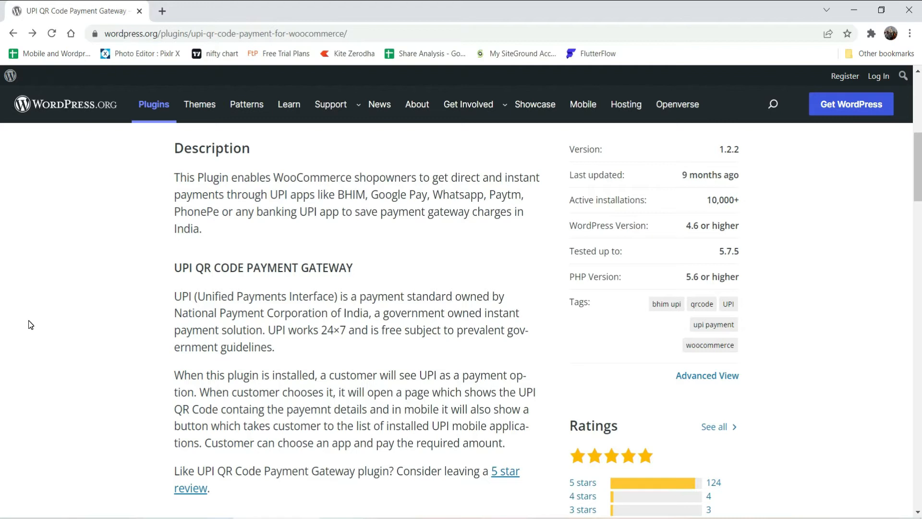
scroll(down, 3)
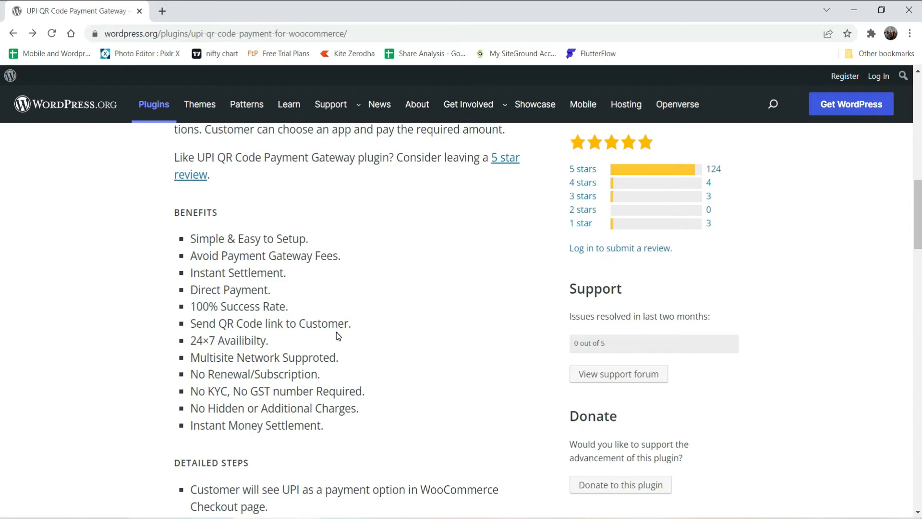
click(343, 333)
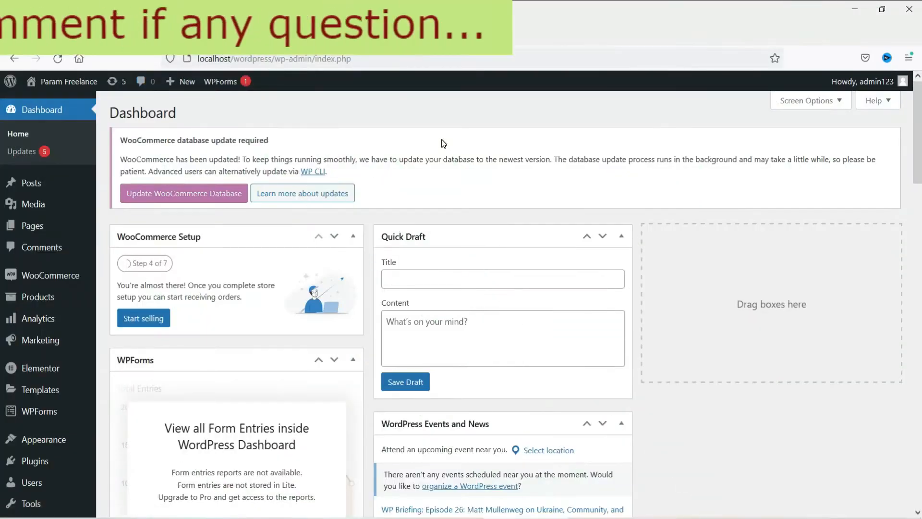
scroll(down, 3)
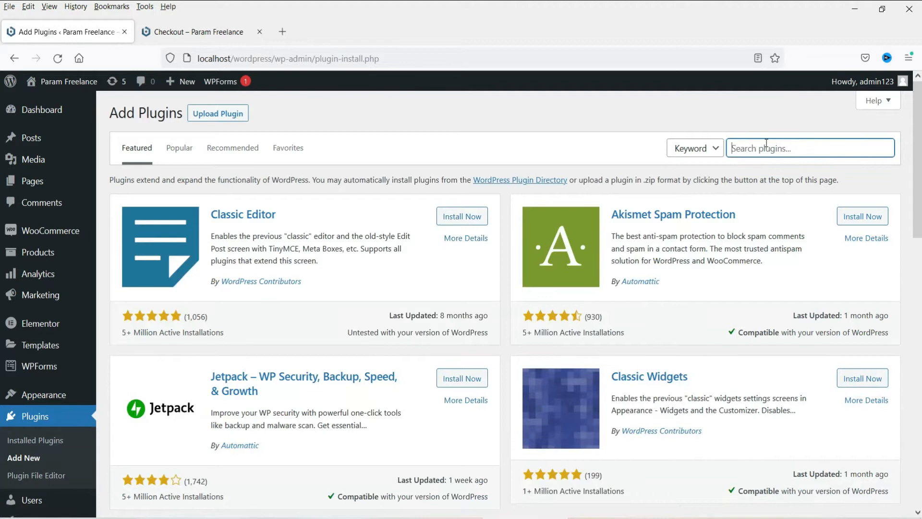
Step: Search 'UPI QR', then install and activate Sayan Datta's UPI QR Code Payment Gateway
text(UPI QR CODE payment gateway)
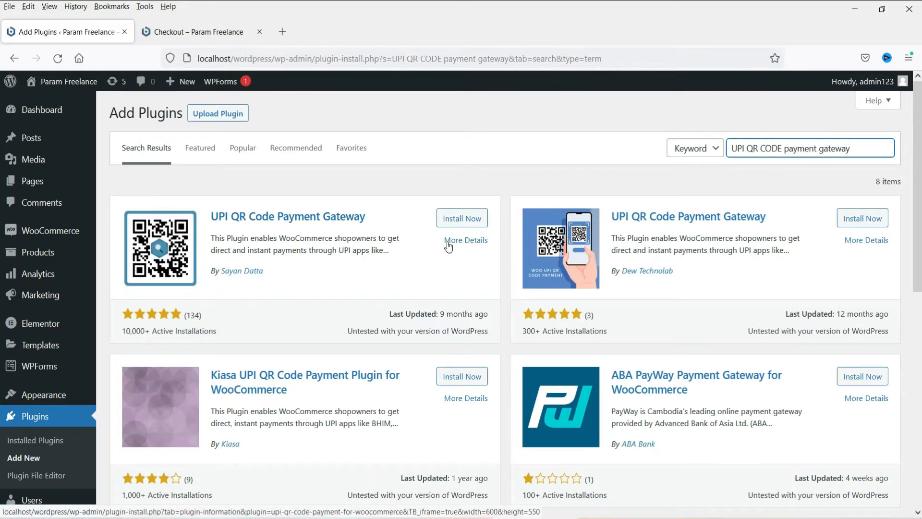
click(462, 218)
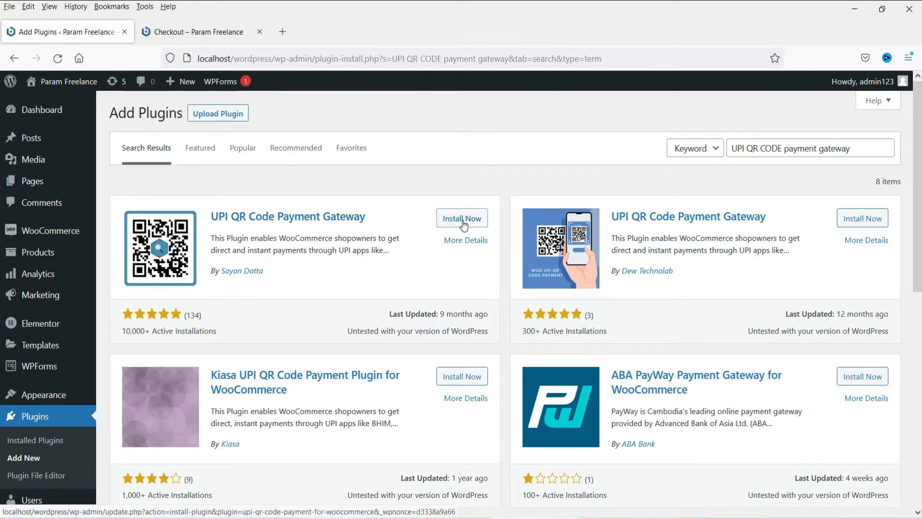
click(461, 217)
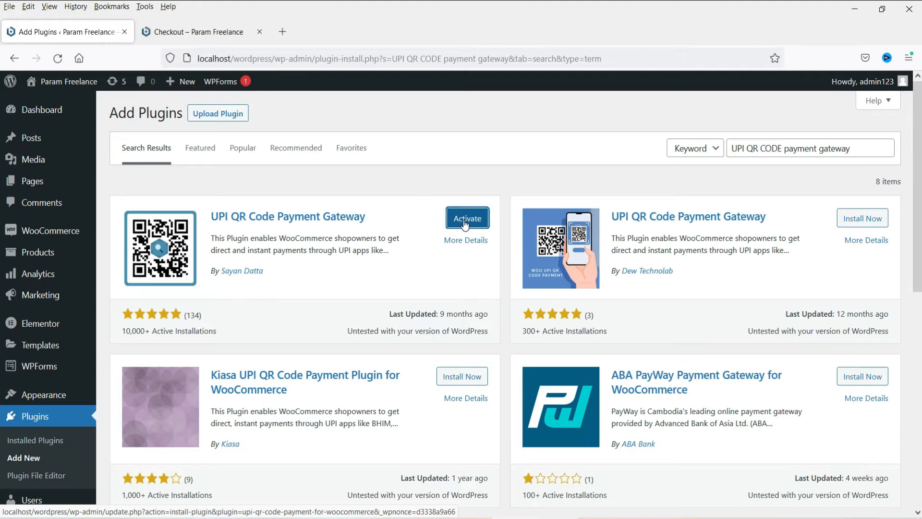
click(467, 218)
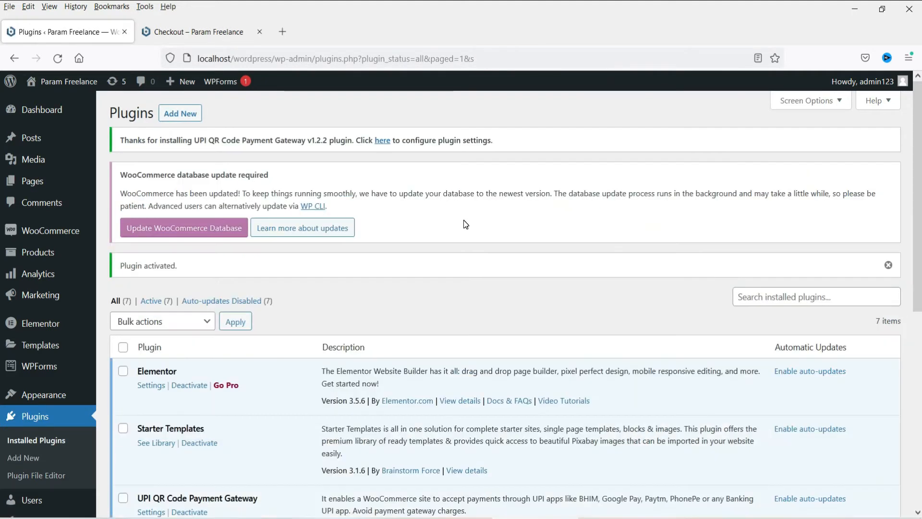
mouse_move(50, 230)
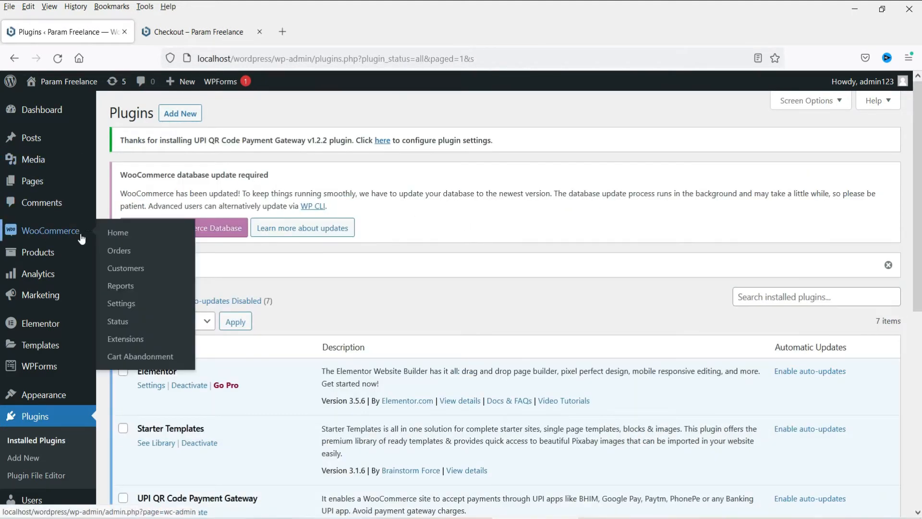
Step: Open the UPI QR Code method's settings under WooCommerce Settings > Payments
click(121, 303)
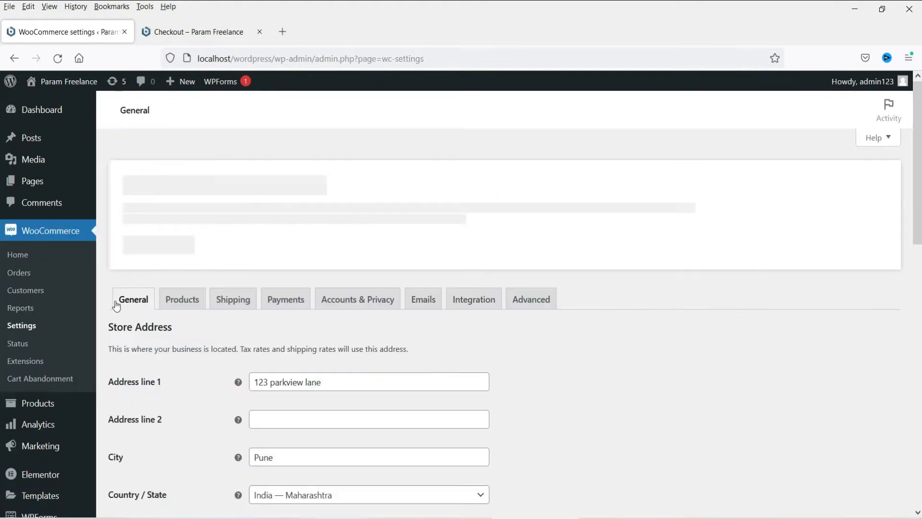
click(286, 302)
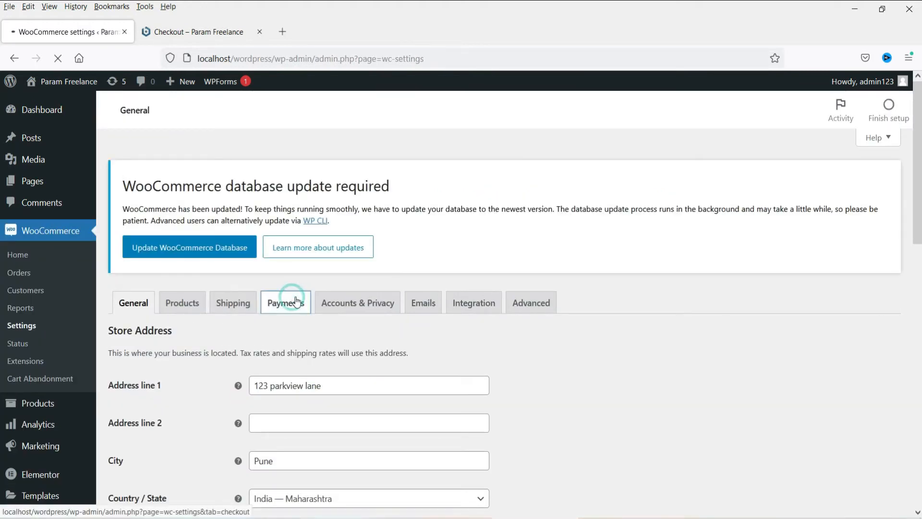
click(285, 302)
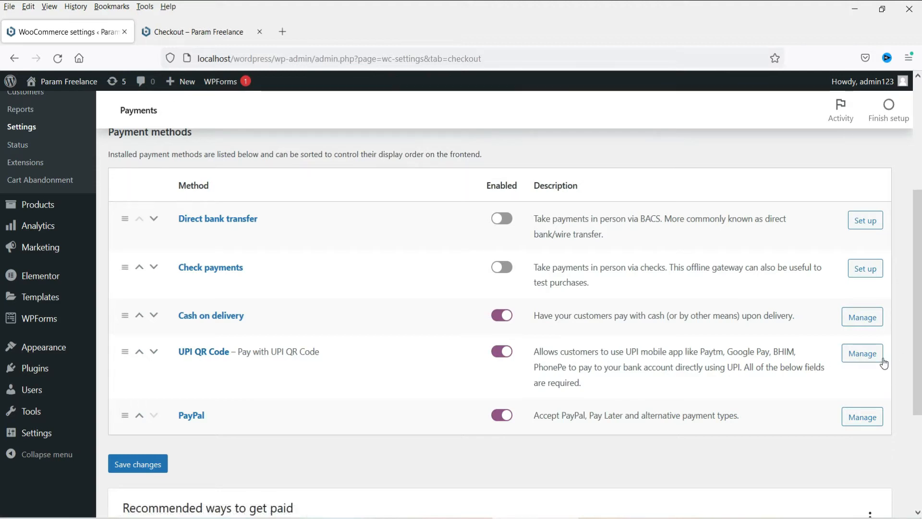
click(862, 354)
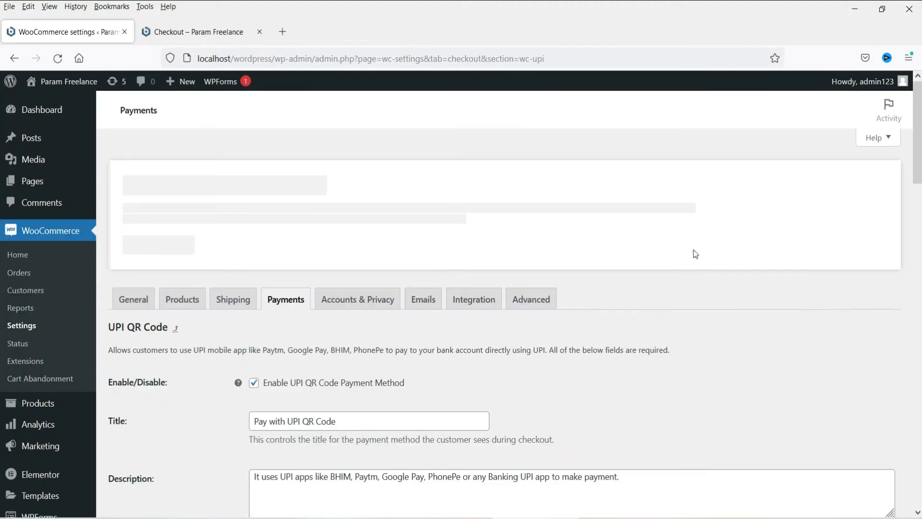
Step: Review the UPI QR Code fields, including Merchant UPI VPA ID, and save the changes
scroll(down, 3)
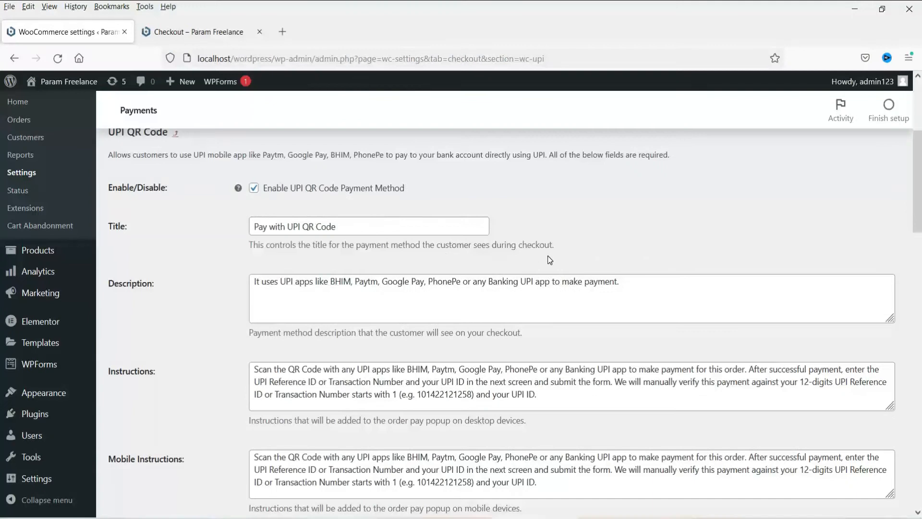
scroll(down, 3)
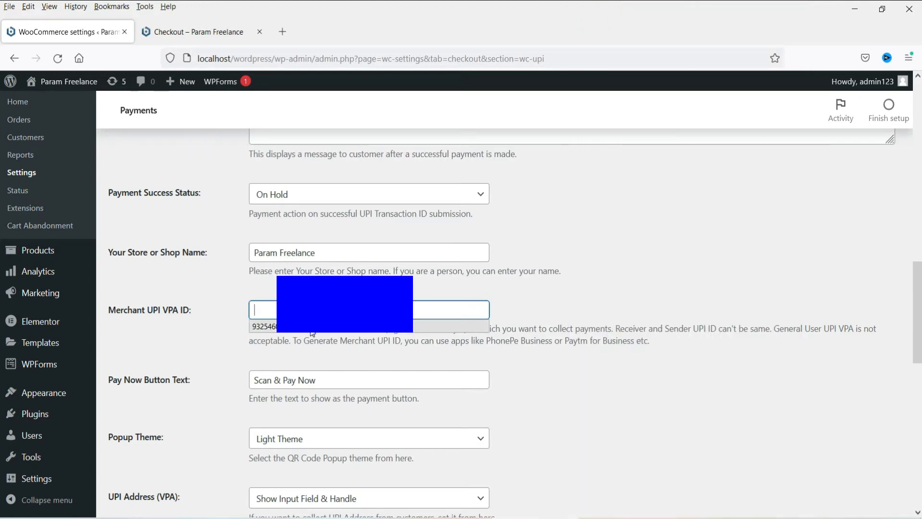
scroll(down, 3)
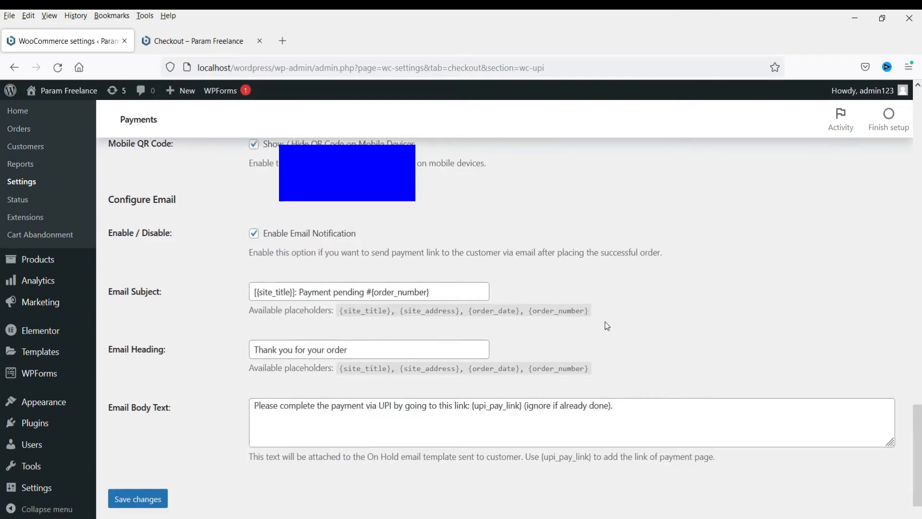
click(138, 499)
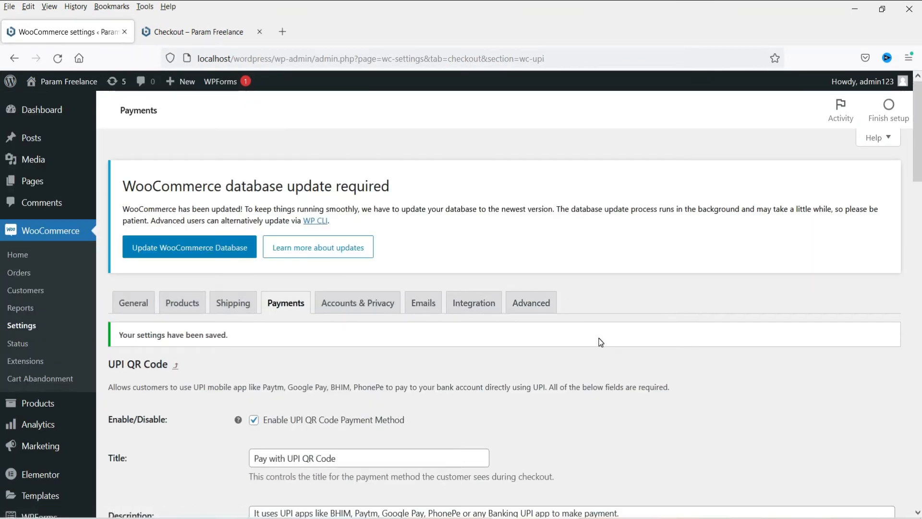
mouse_move(599, 340)
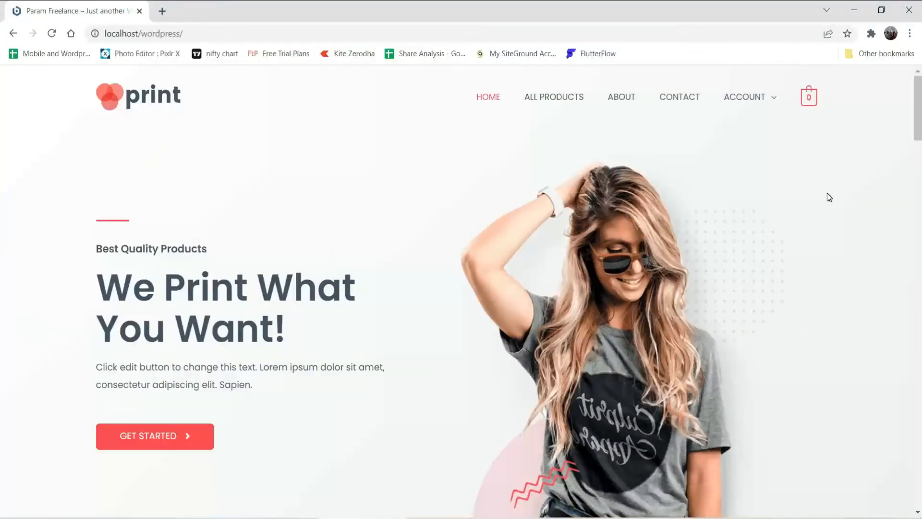
mouse_move(554, 97)
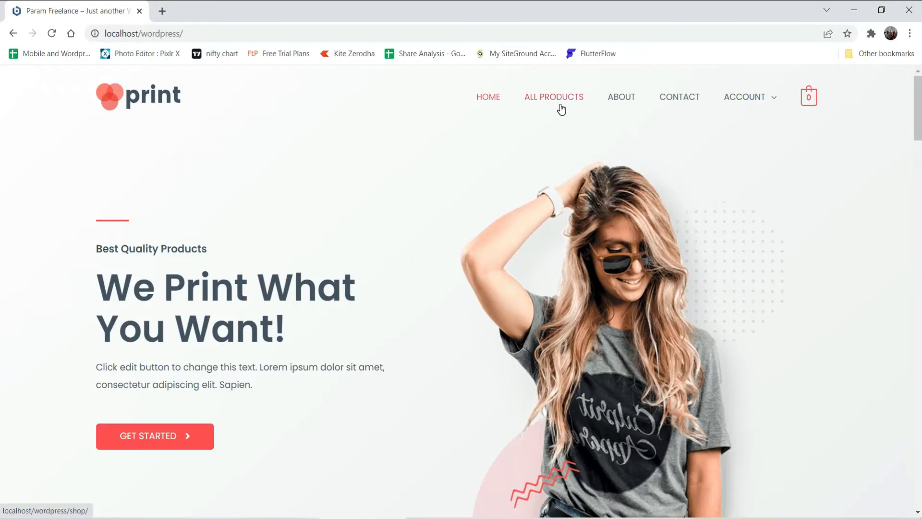
Step: Add the 1 Hour Online Yoga session from All Products to the cart and proceed to checkout
click(553, 97)
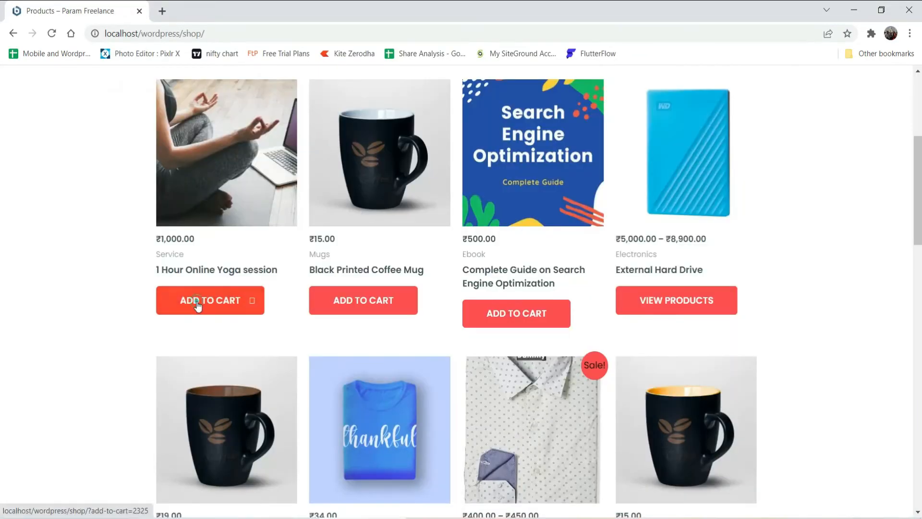
click(210, 299)
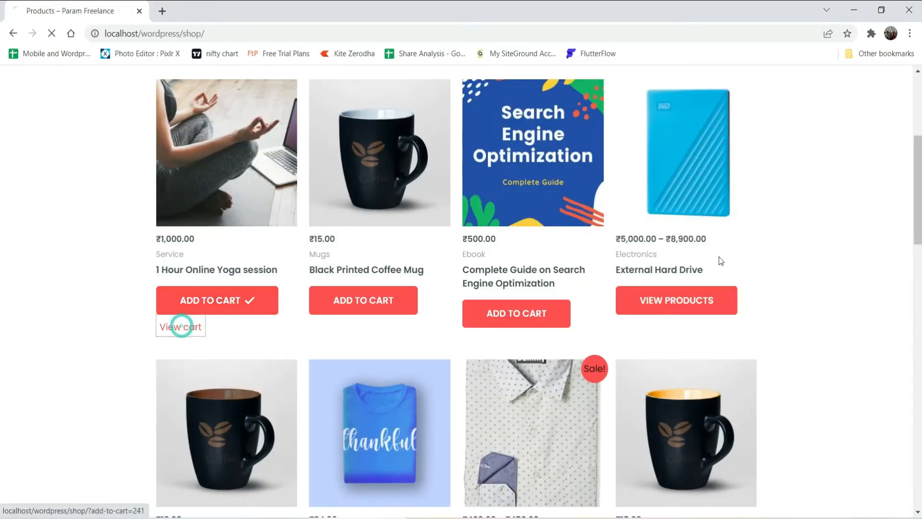
click(180, 327)
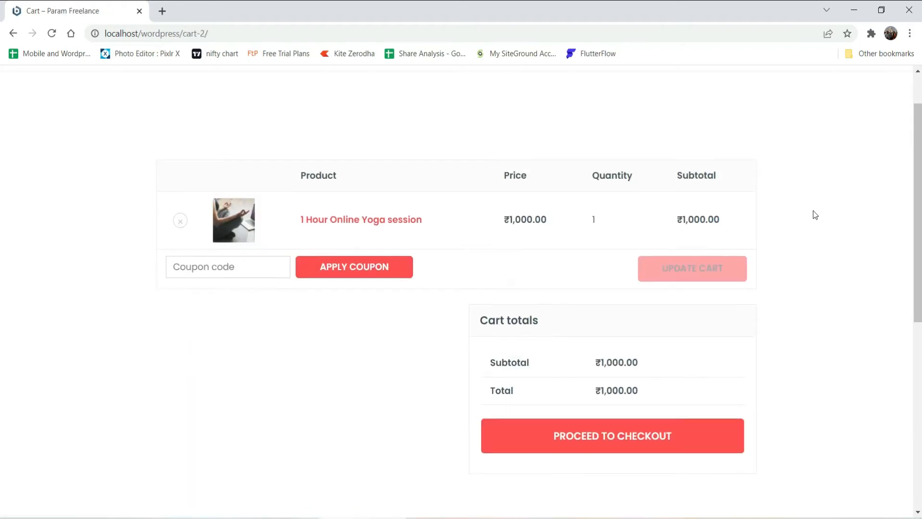
click(611, 435)
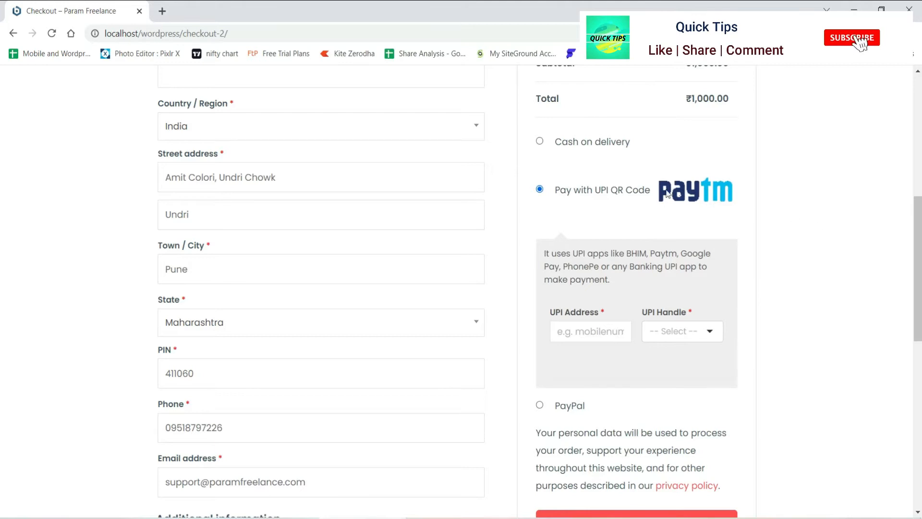
scroll(down, 3)
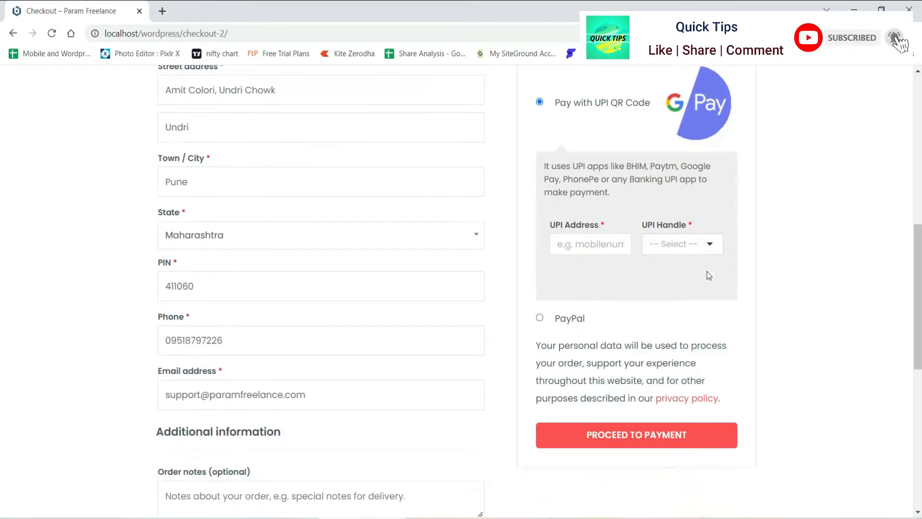
scroll(down, 3)
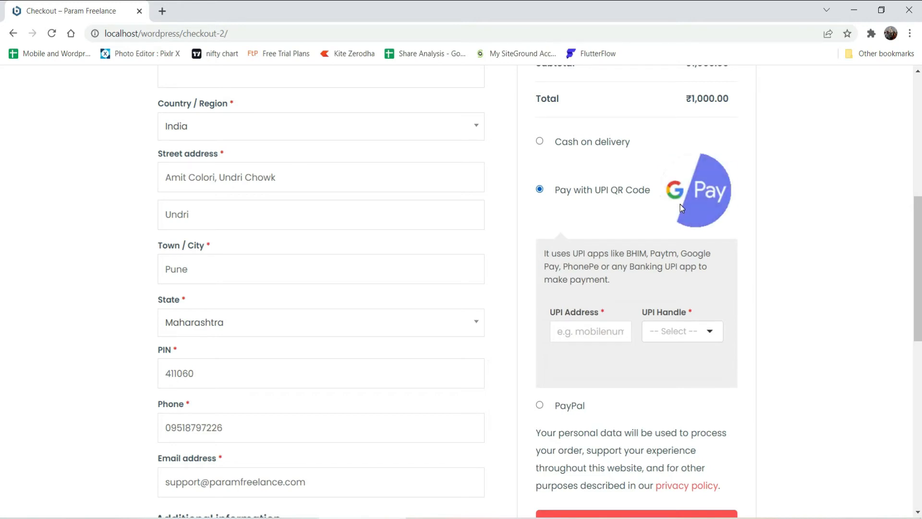
click(590, 331)
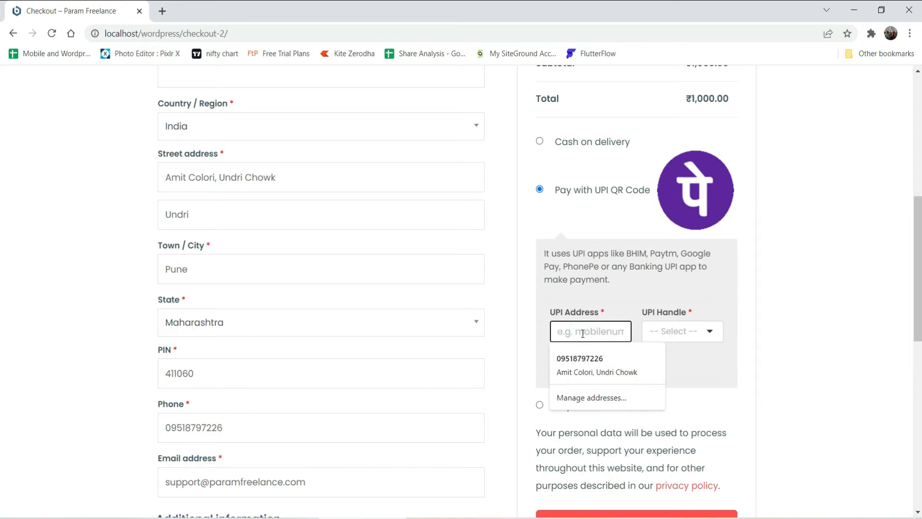
click(580, 364)
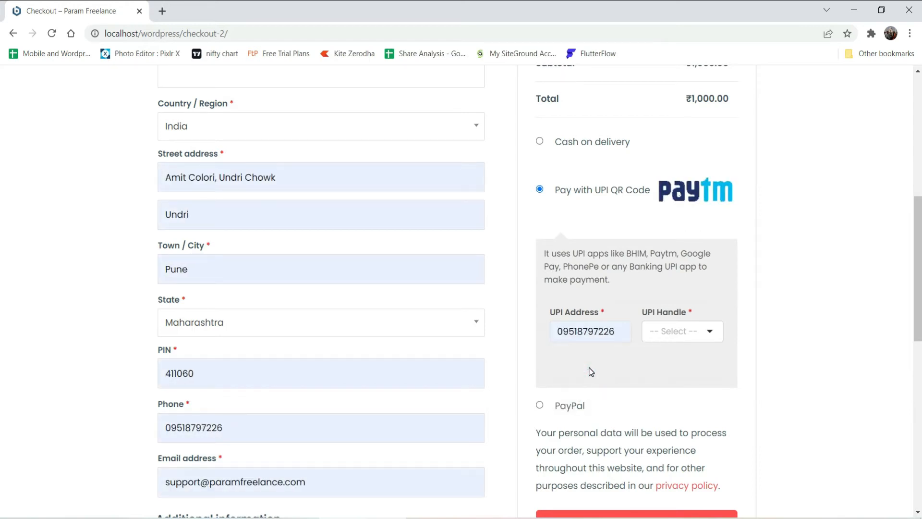
click(681, 331)
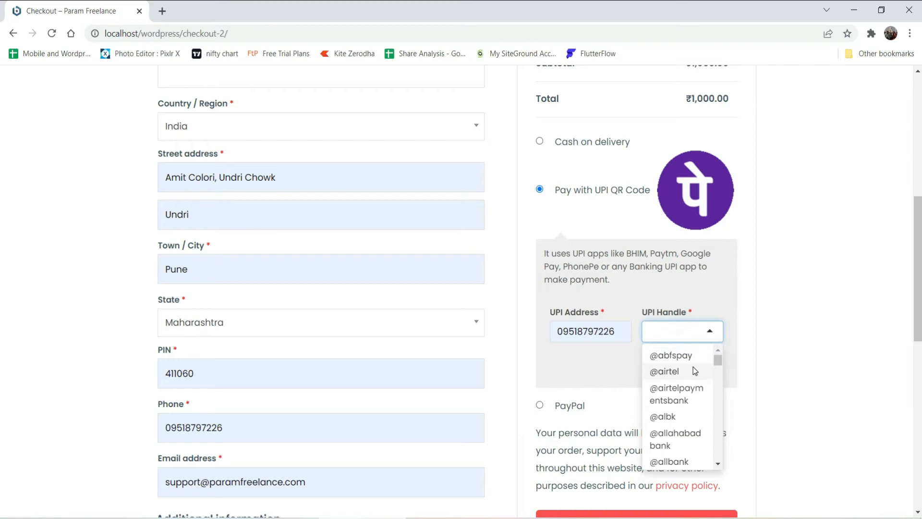
click(664, 371)
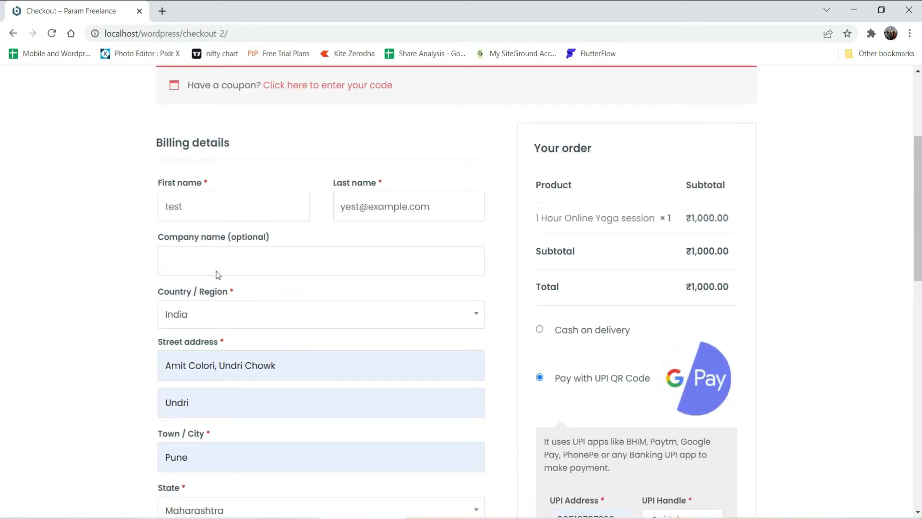
scroll(down, 3)
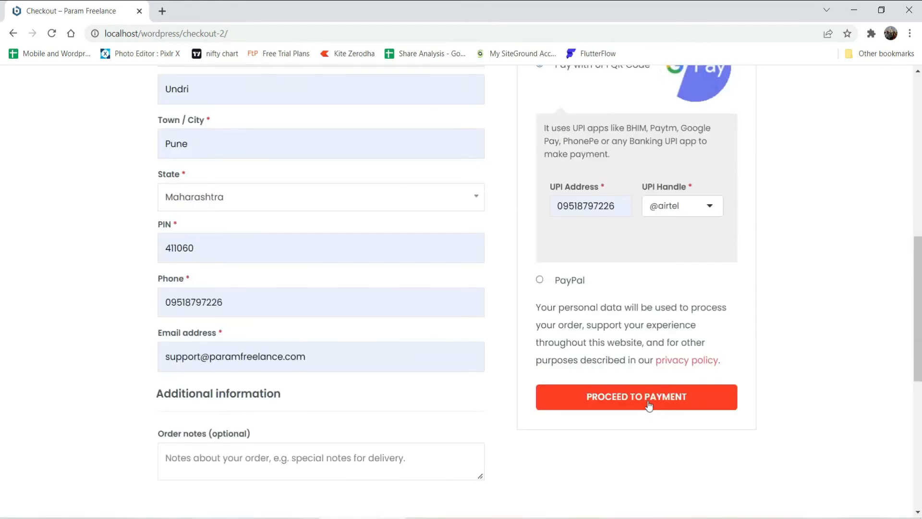
click(637, 396)
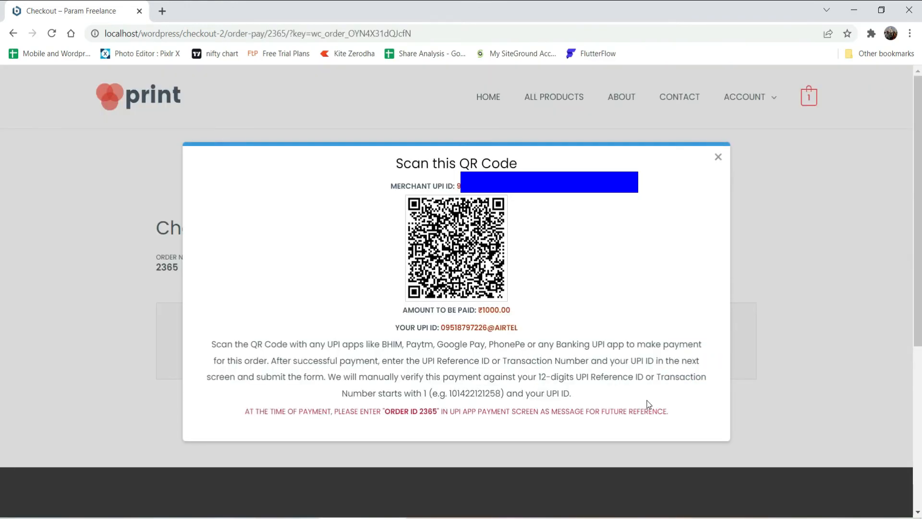
mouse_move(715, 402)
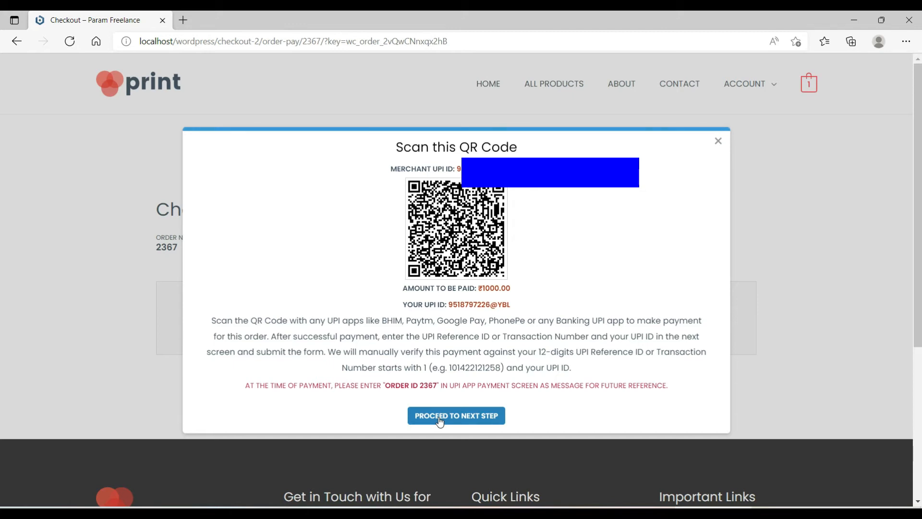
Step: Continue past the QR code popup and confirm the payment for order 2367
click(456, 415)
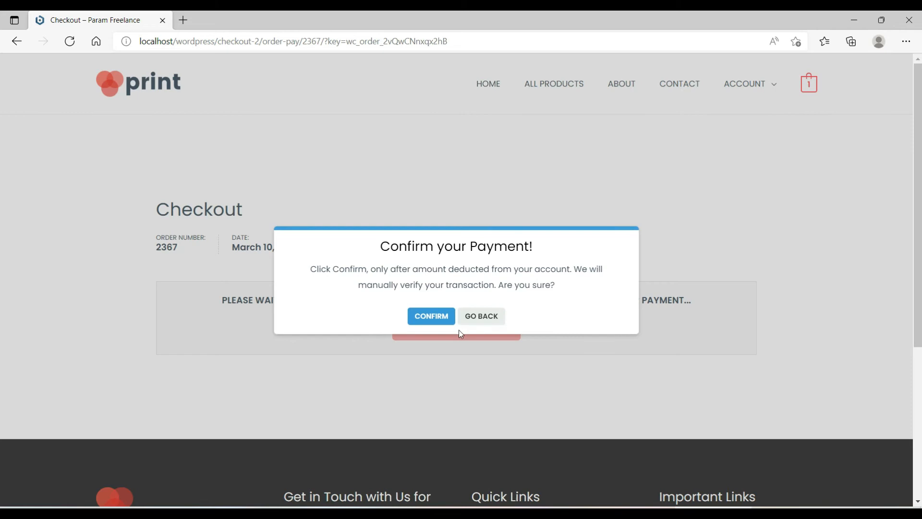
click(430, 316)
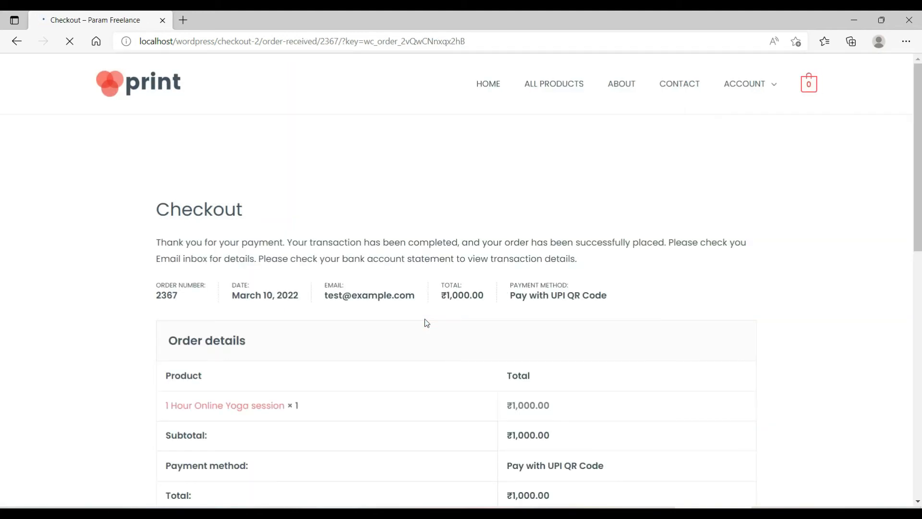
scroll(down, 3)
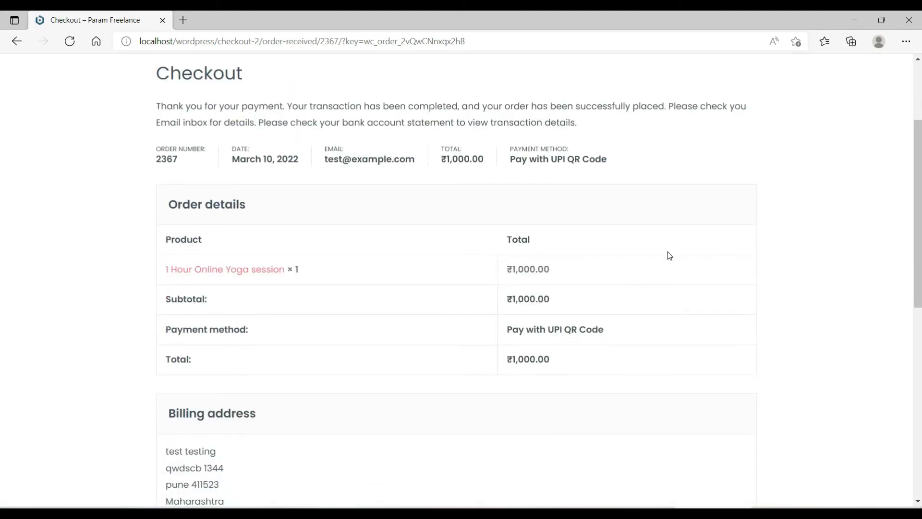
scroll(down, 3)
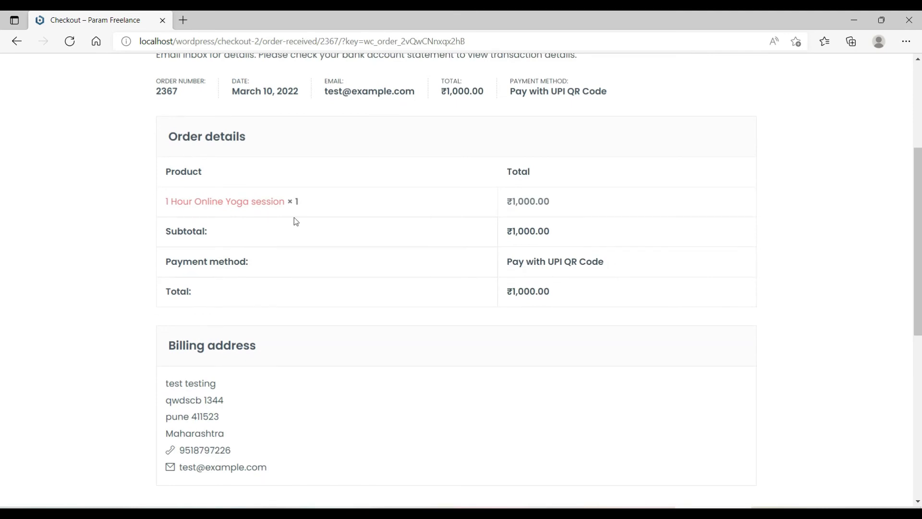
scroll(up, 3)
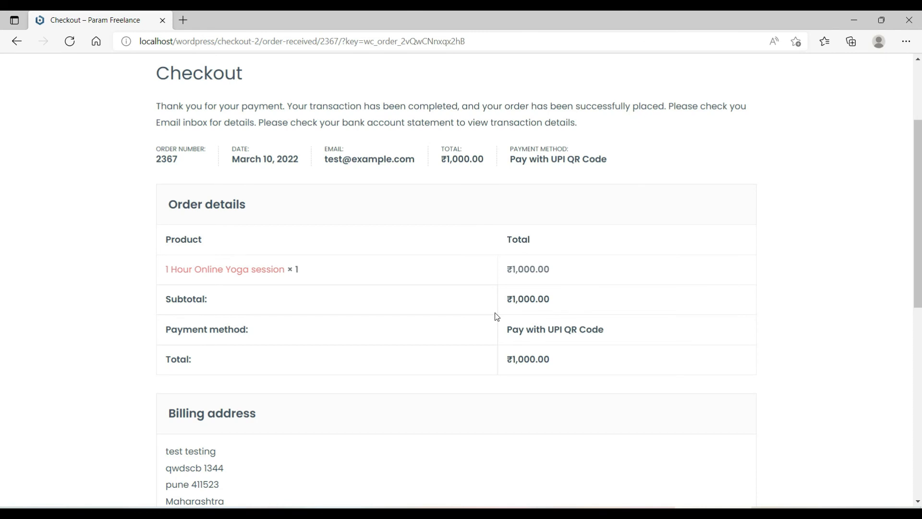
mouse_move(644, 336)
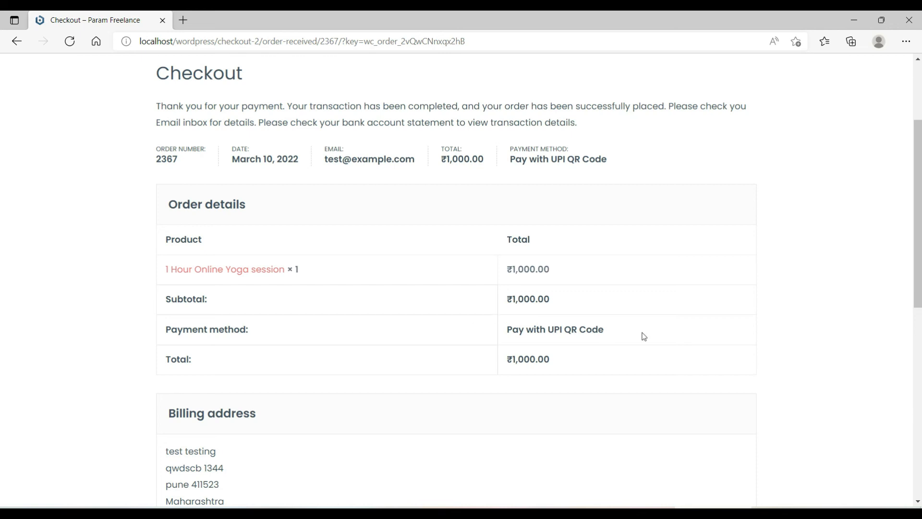